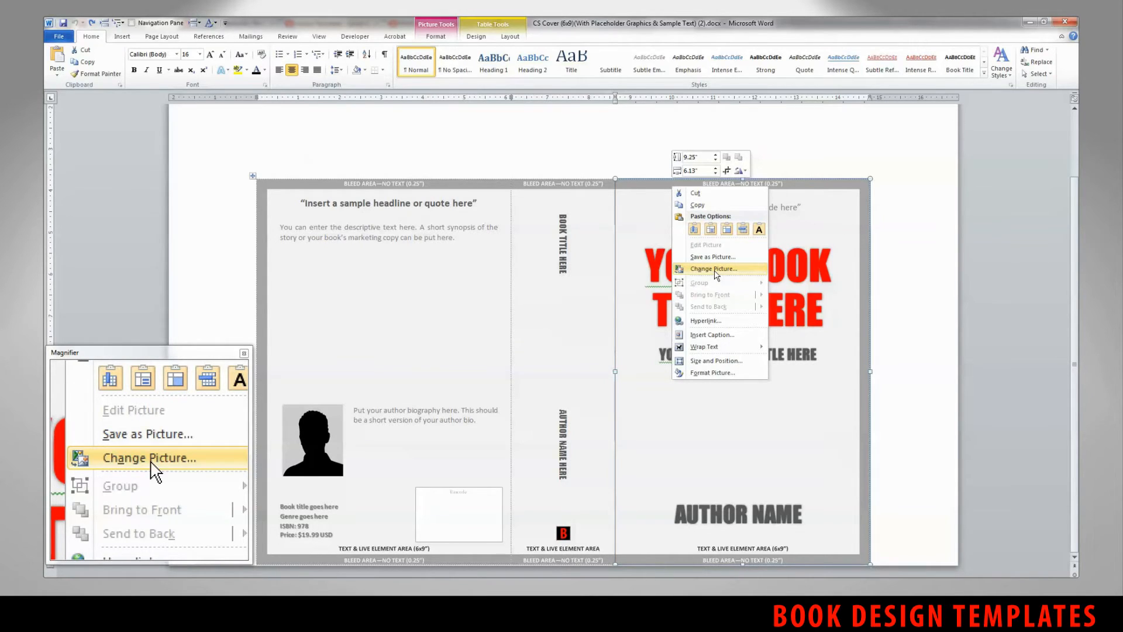
# Step: Choose Change Picture on the front cover placeholder to browse for a replacement image
pyautogui.click(713, 269)
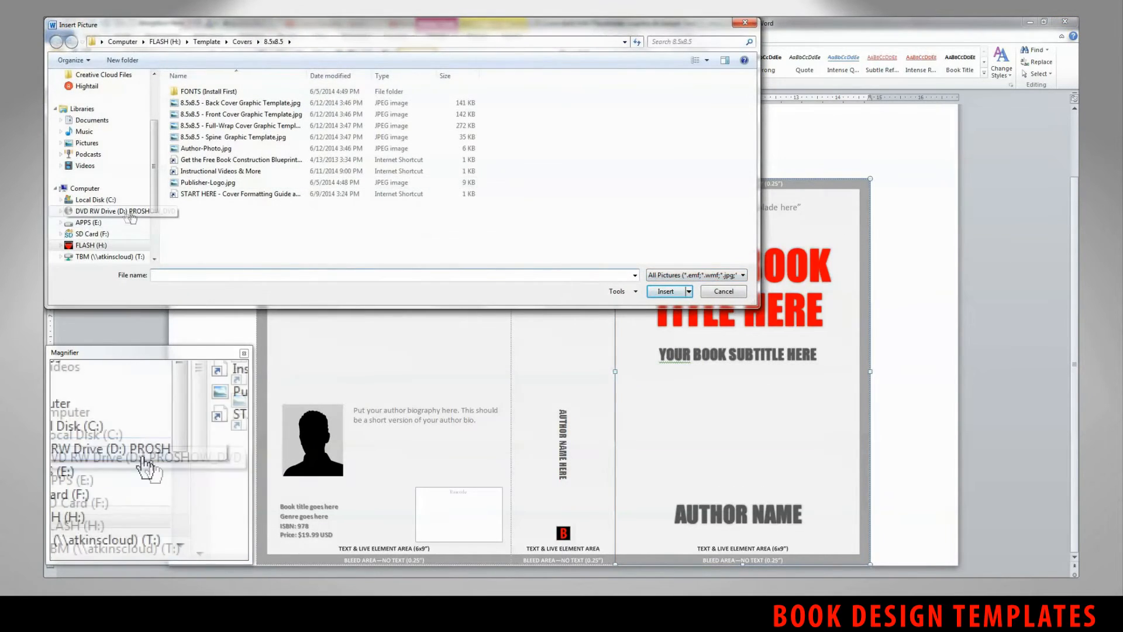
# Step: Insert '6x9 - Front Cover Graphic Template 1.png' from the Pictures library as the front cover, behind the title text
pyautogui.click(86, 142)
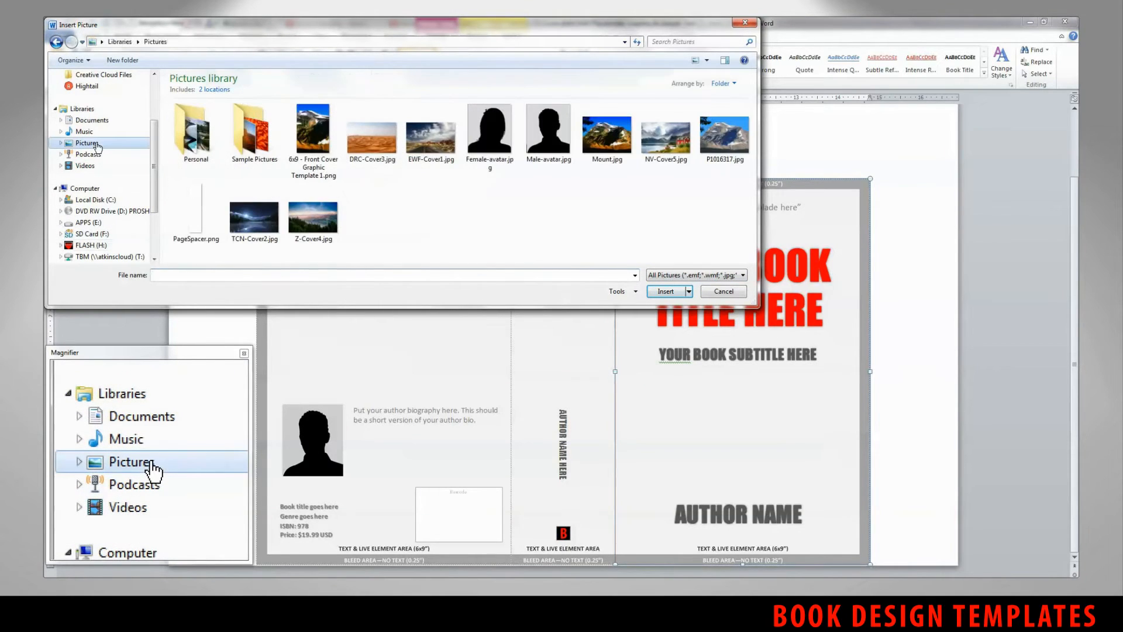
pyautogui.click(372, 129)
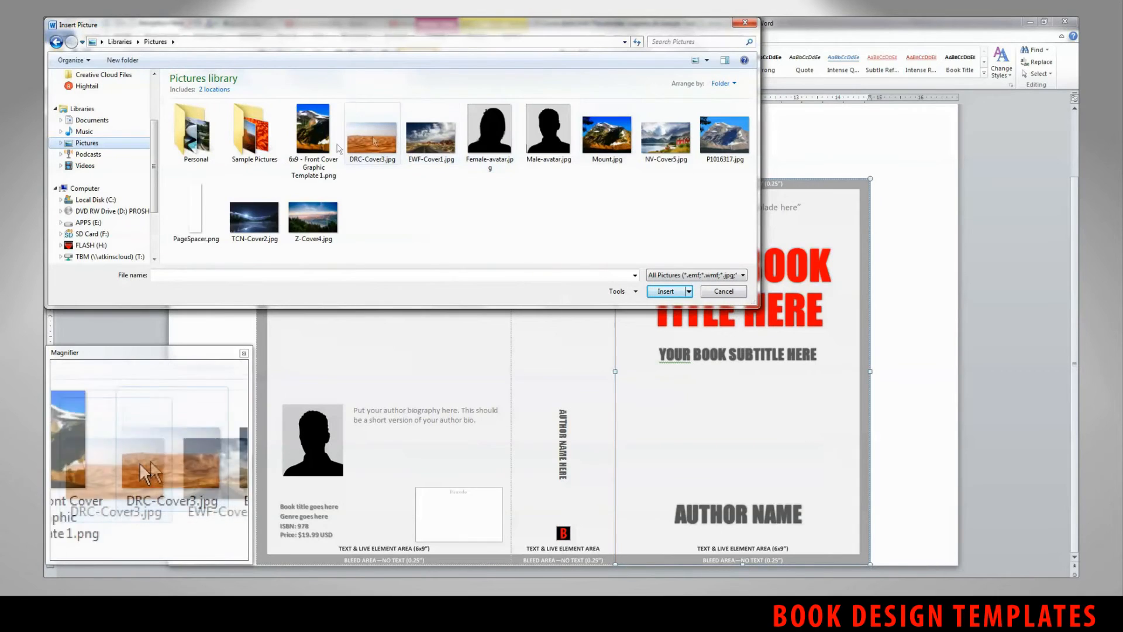
pyautogui.moveTo(313, 129)
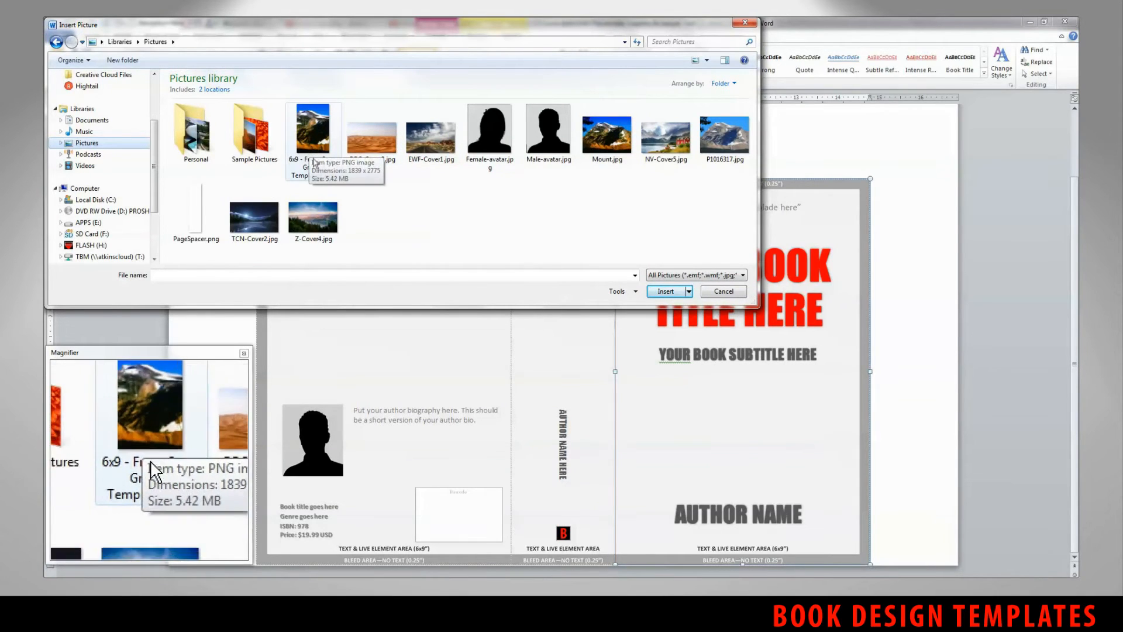
pyautogui.click(313, 127)
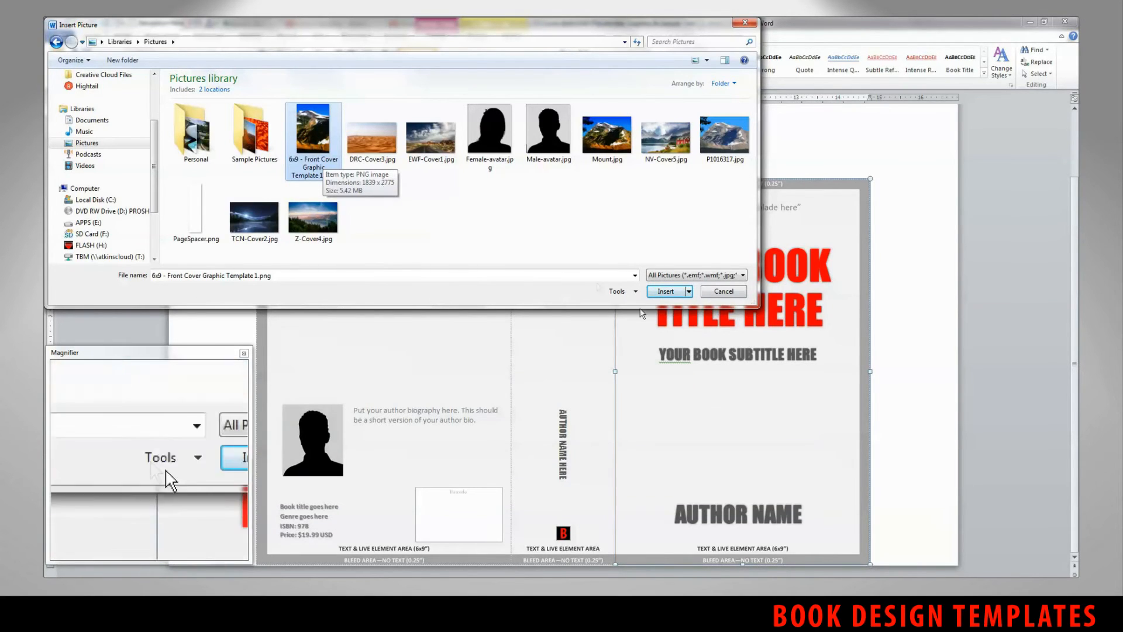
pyautogui.click(665, 291)
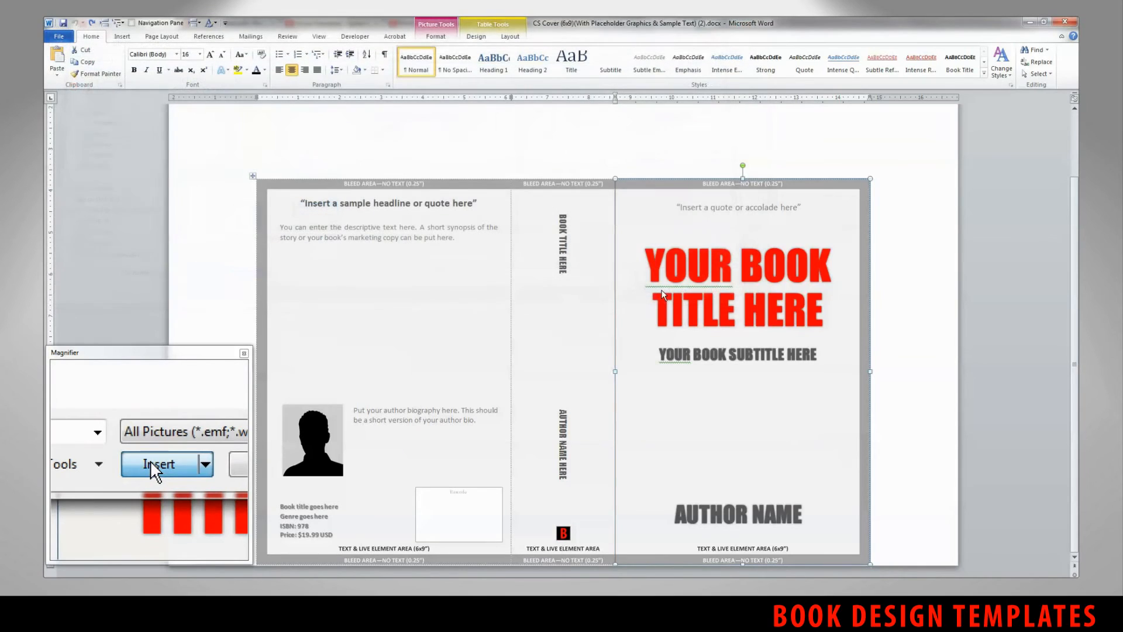
pyautogui.click(159, 464)
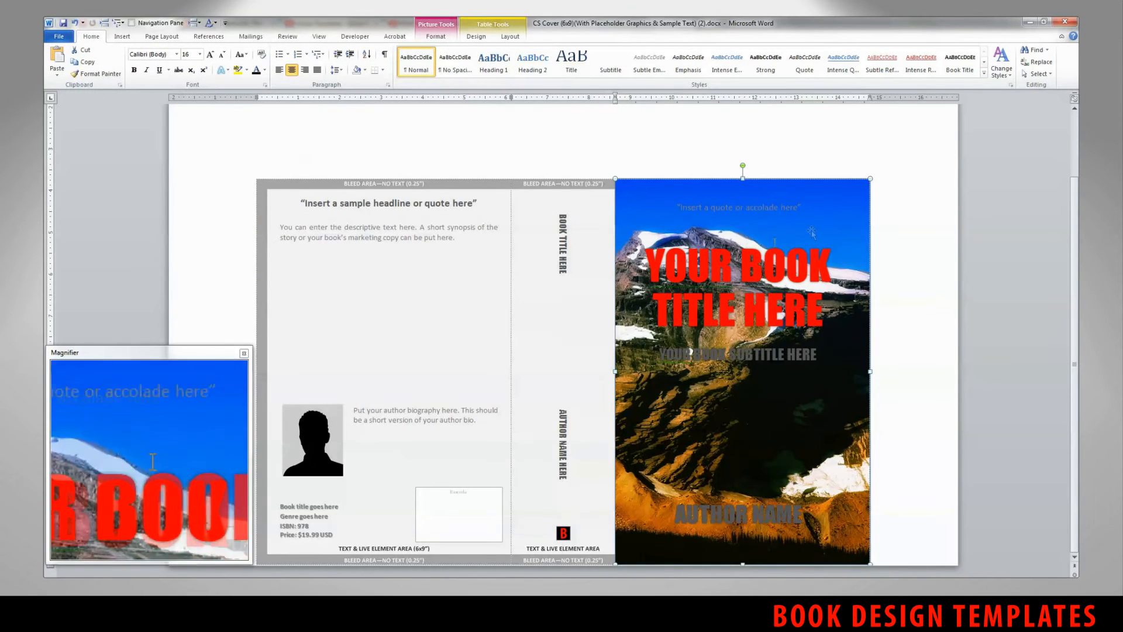